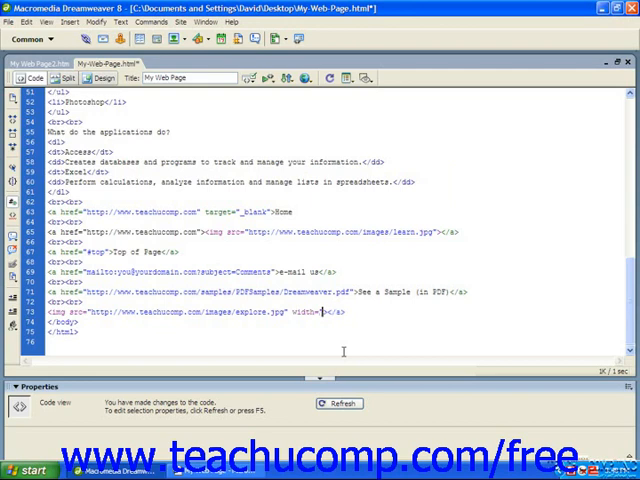
Give the explorer.jpg img tag width and height attributes of 250 and preview the page in Internet Explorer
type("280")
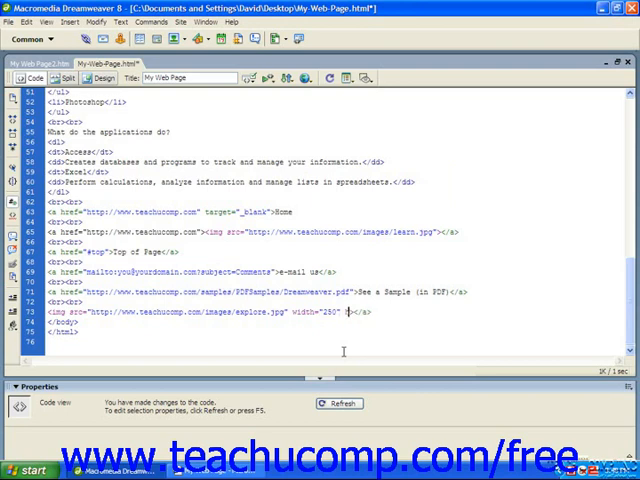
type("height=")
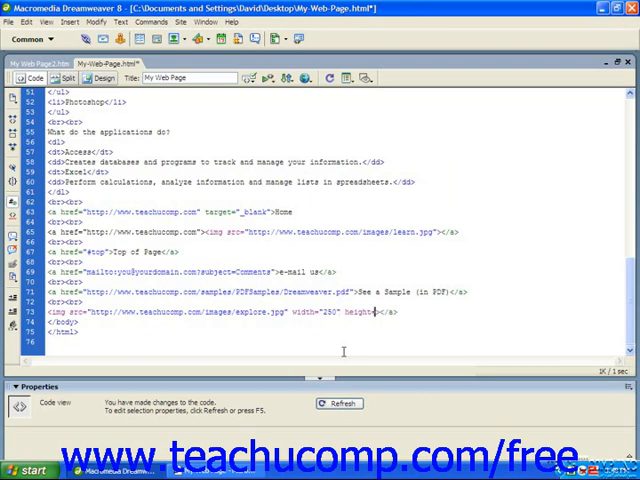
type("250\">")
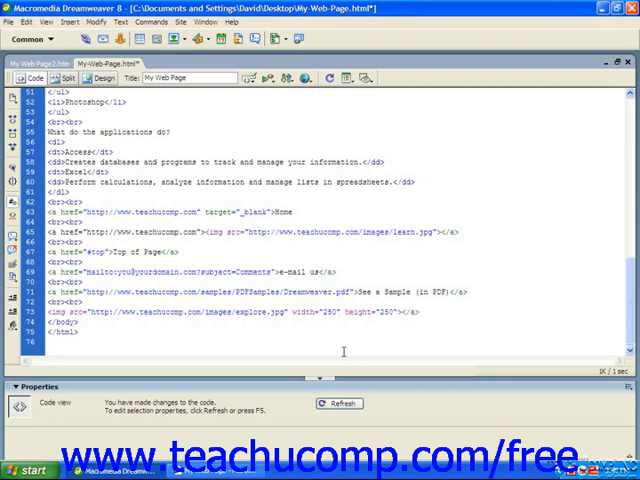
left_click(400, 312)
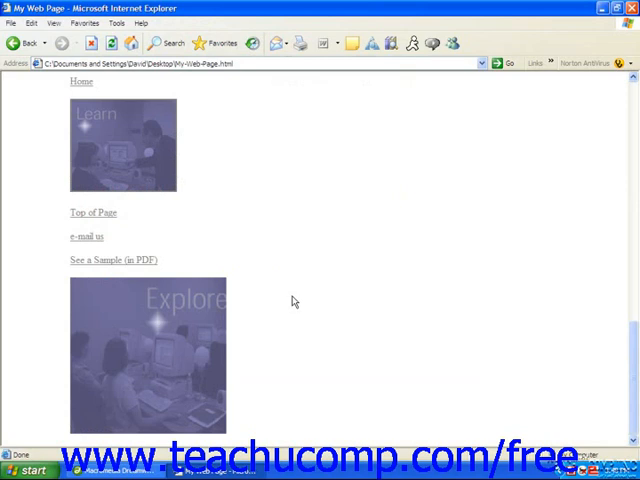
mouse_move(284, 306)
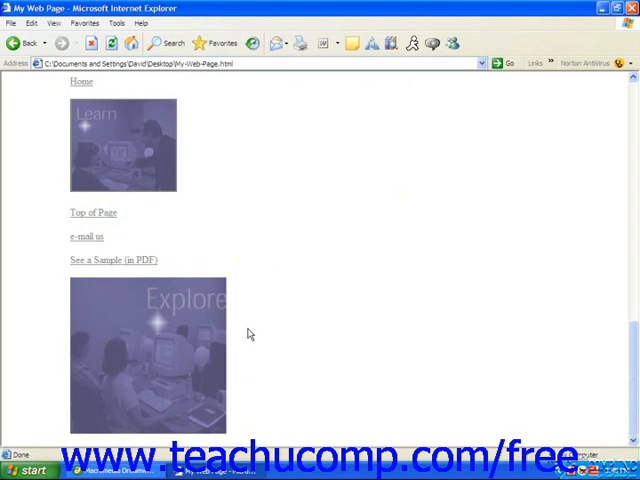
mouse_move(72, 416)
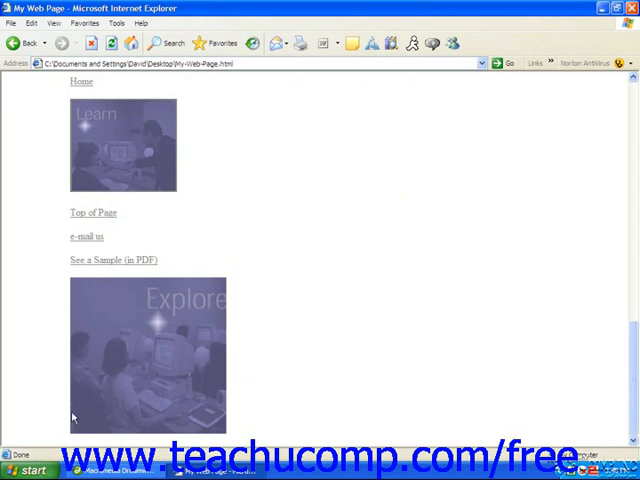
mouse_move(240, 302)
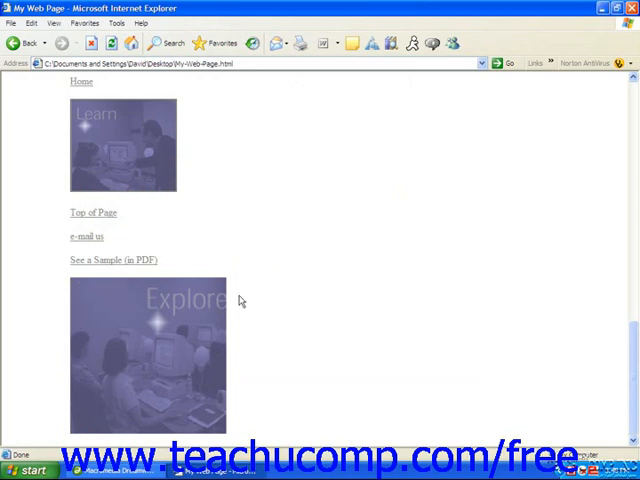